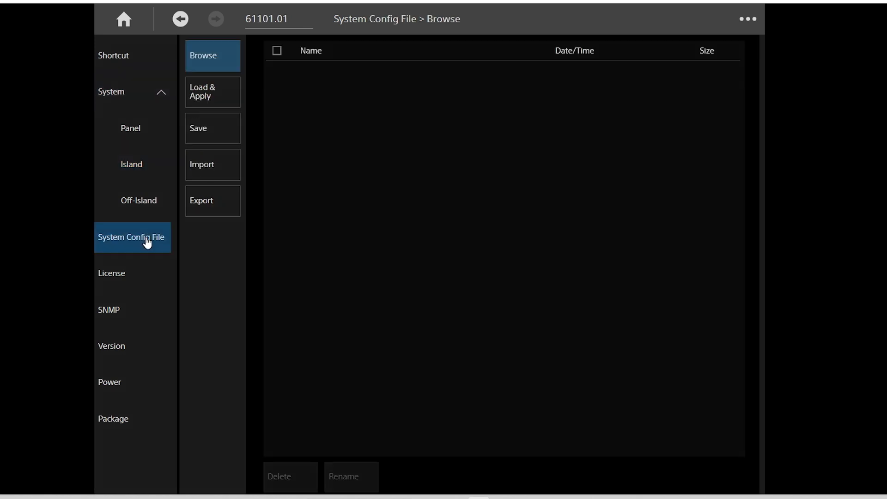
pyautogui.moveTo(194, 197)
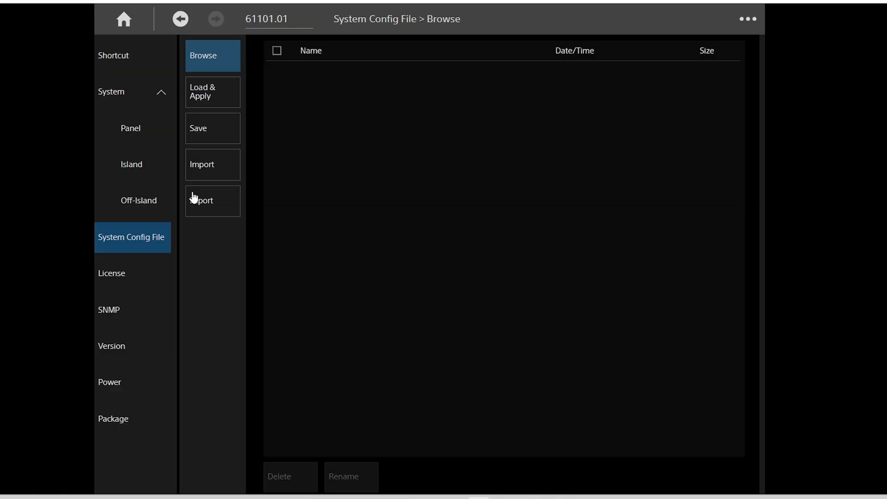
# - Show the Shutdown / Reboot page listing logical switcher 1 as M/E-SDI with panel Studio 1
pyautogui.click(132, 383)
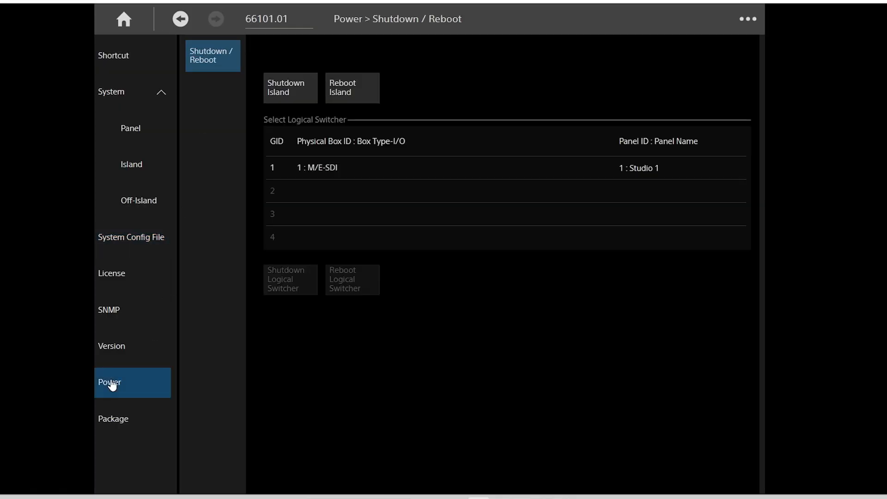